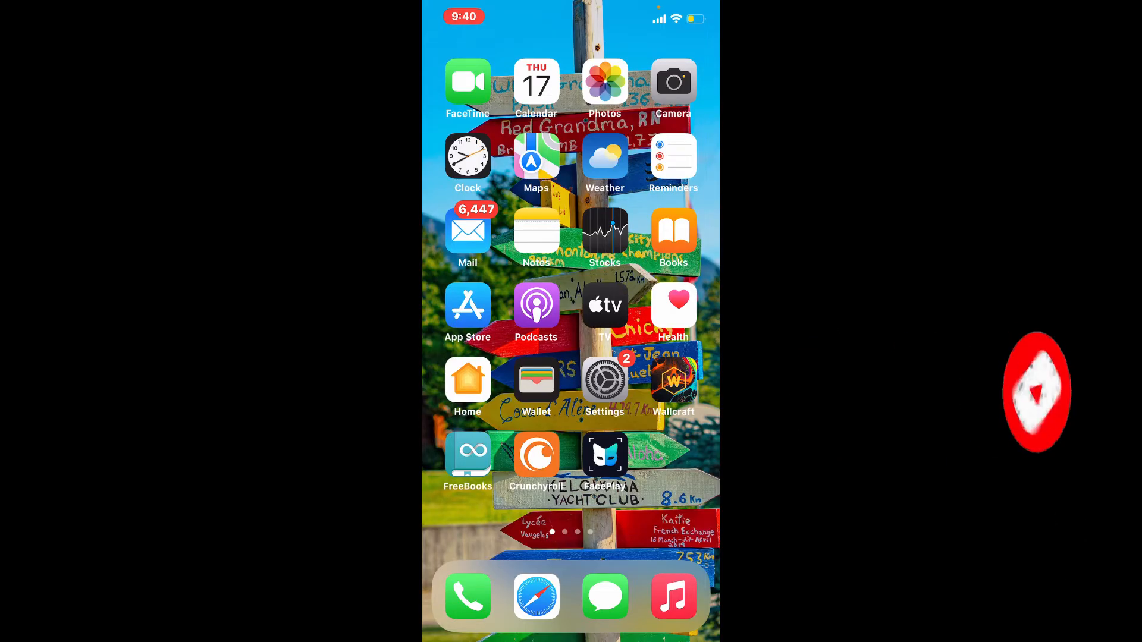
pyautogui.hscroll(-3)
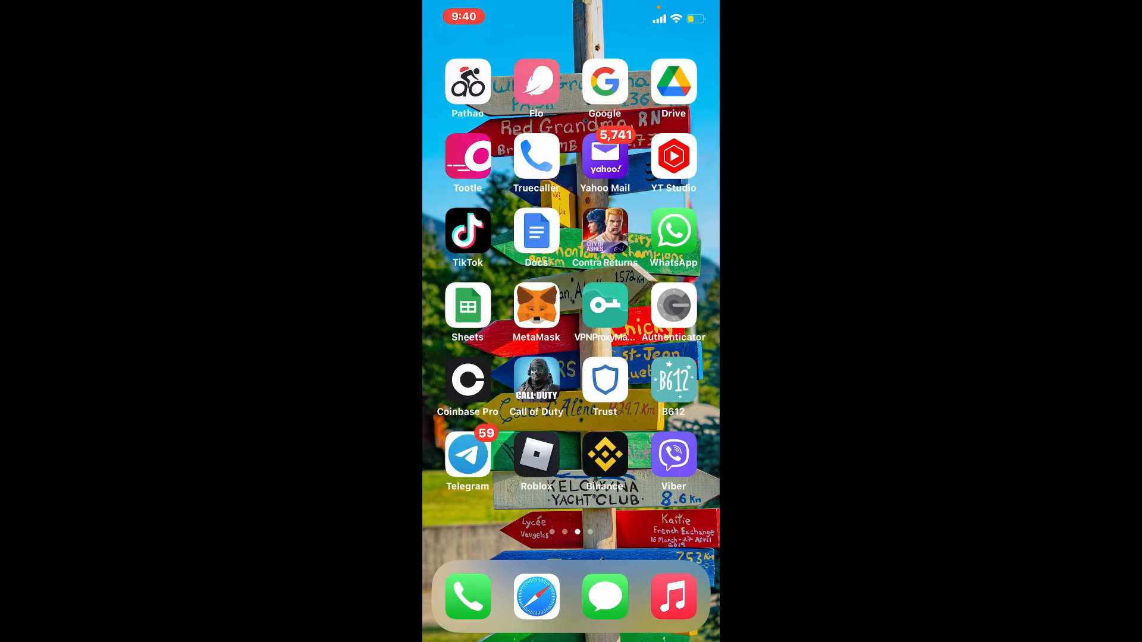